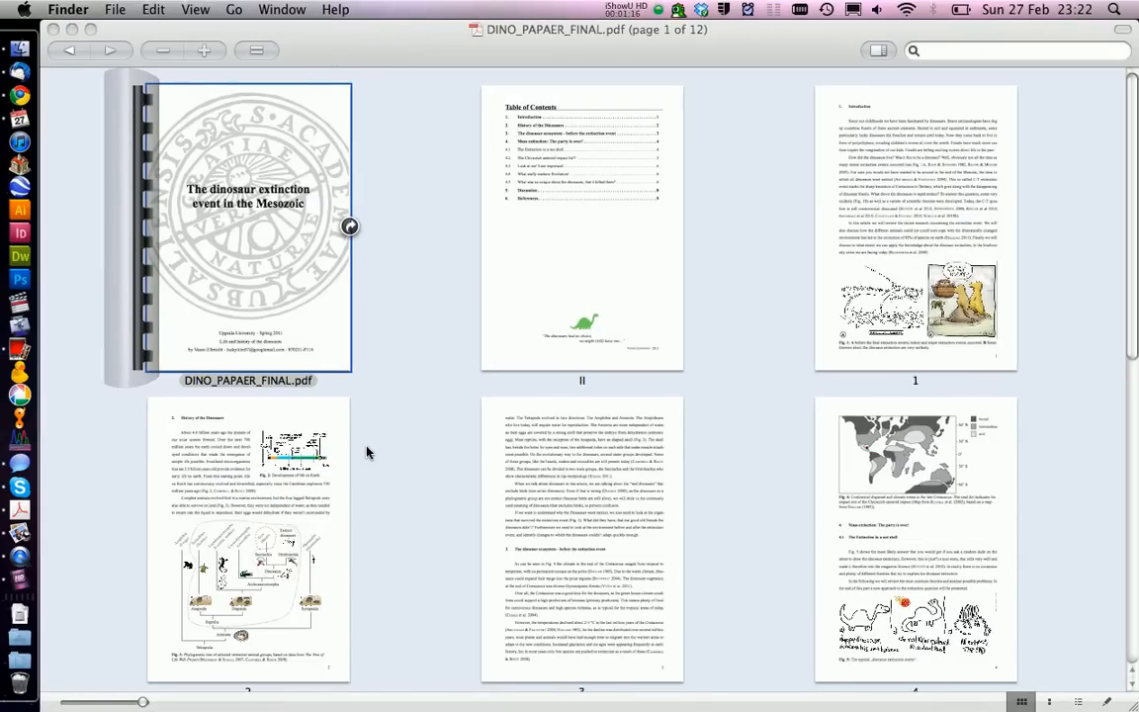
{"action": "mouse_move", "coordinate": [688, 260]}
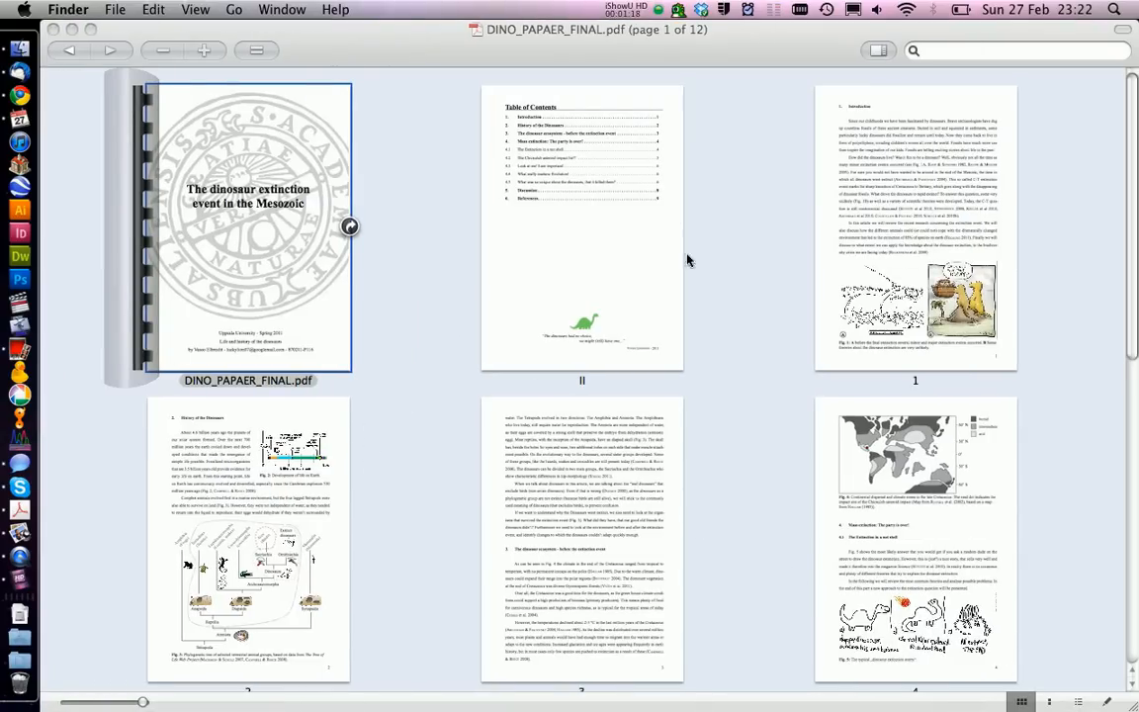
{"action": "mouse_move", "coordinate": [702, 278]}
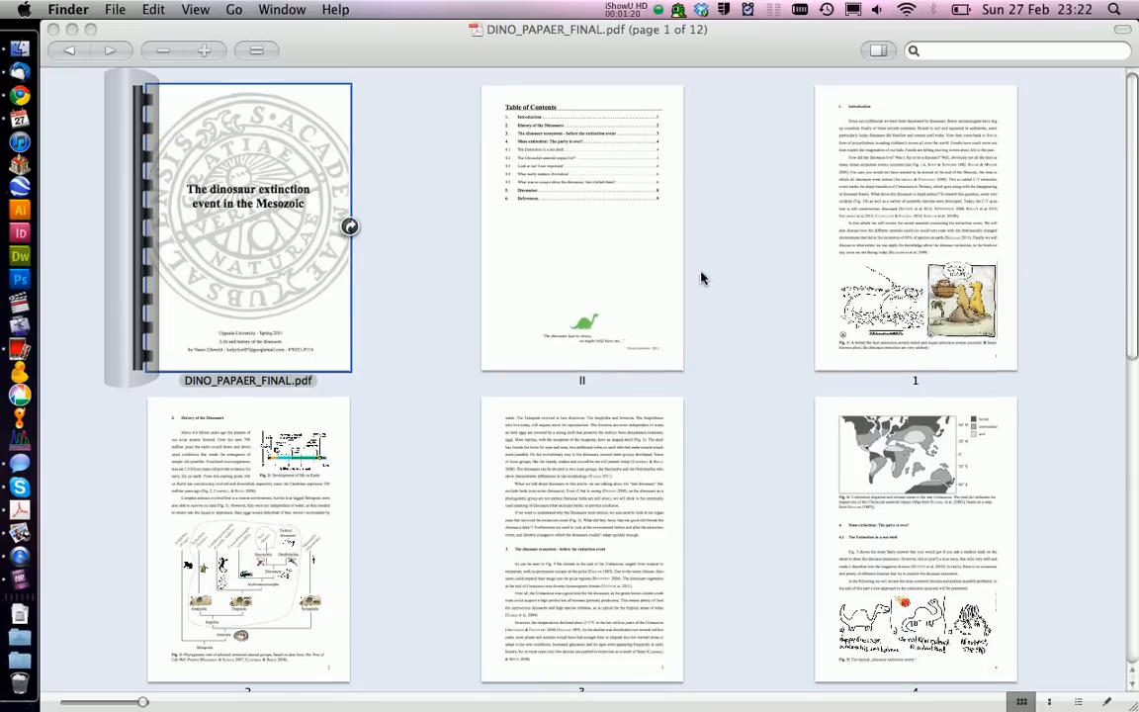
{"action": "mouse_move", "coordinate": [500, 453]}
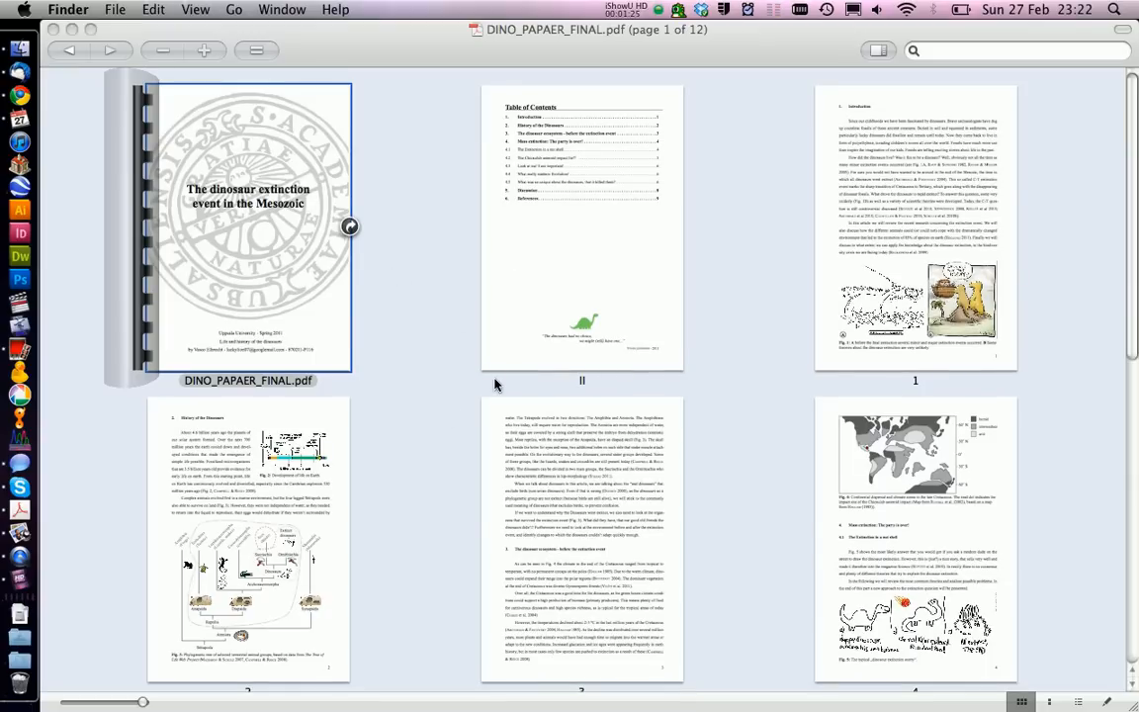
- Open the table of contents page thumbnail in single-page view
{"action": "double_click", "coordinate": [247, 227]}
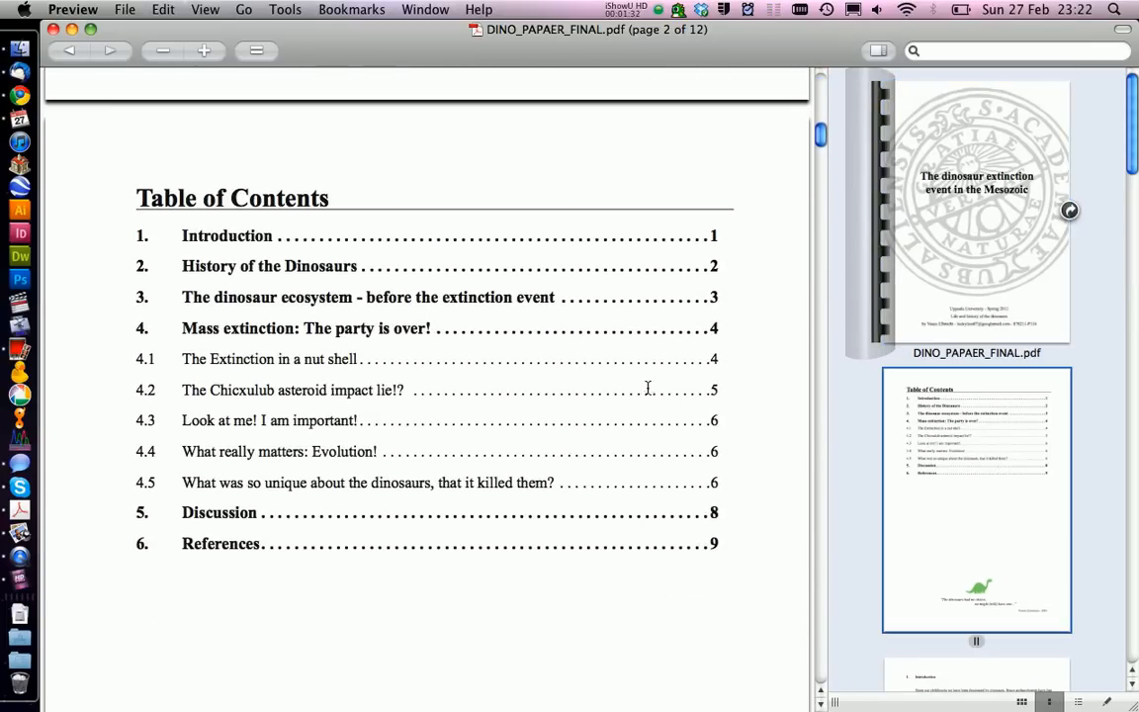
- Scroll down the table of contents page to the dinosaur illustration and quote
{"action": "scroll", "scroll_direction": "down", "scroll_amount": 3}
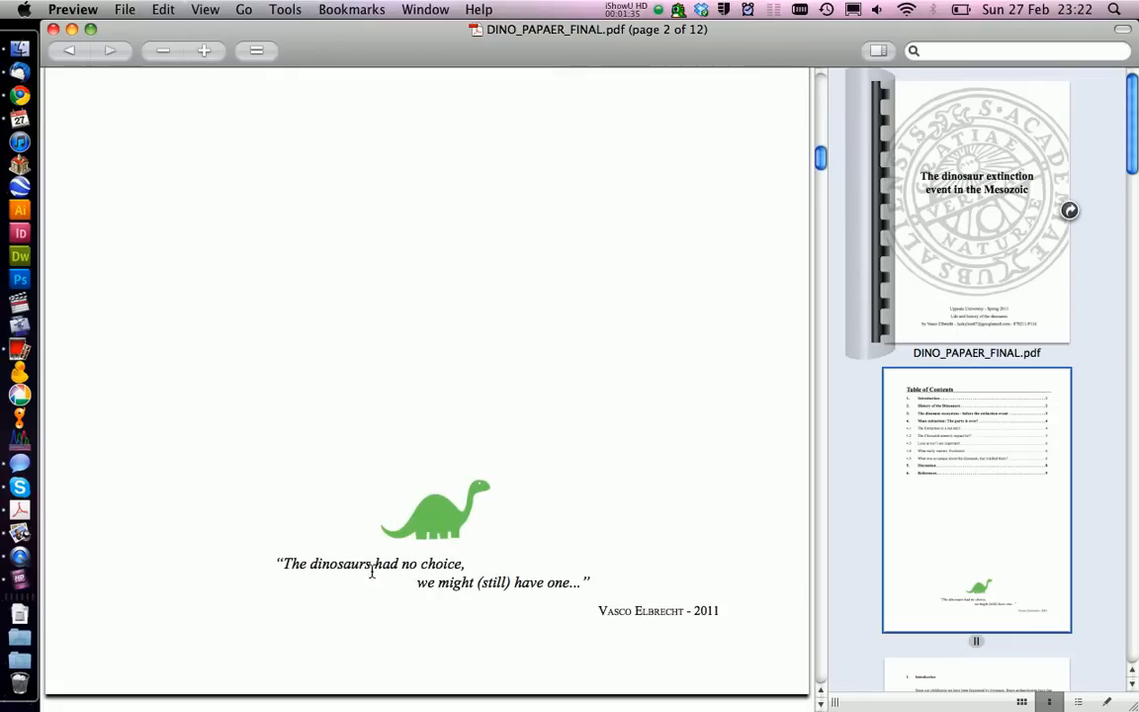
{"action": "mouse_move", "coordinate": [692, 457]}
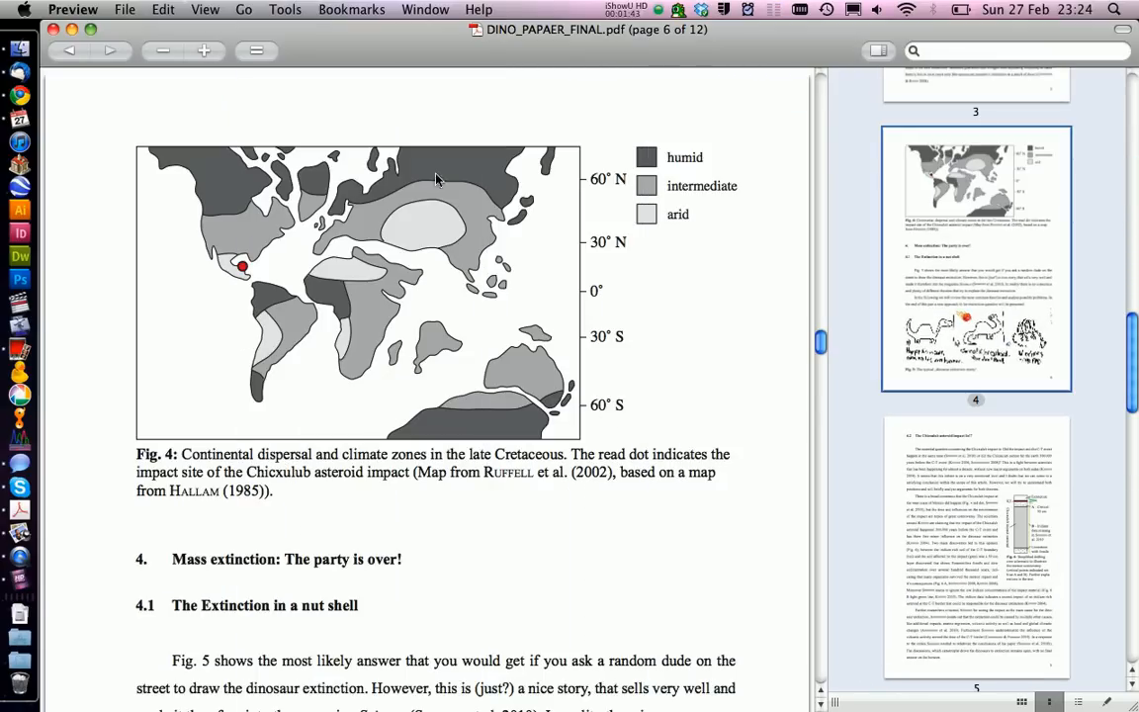
{"action": "mouse_move", "coordinate": [422, 296]}
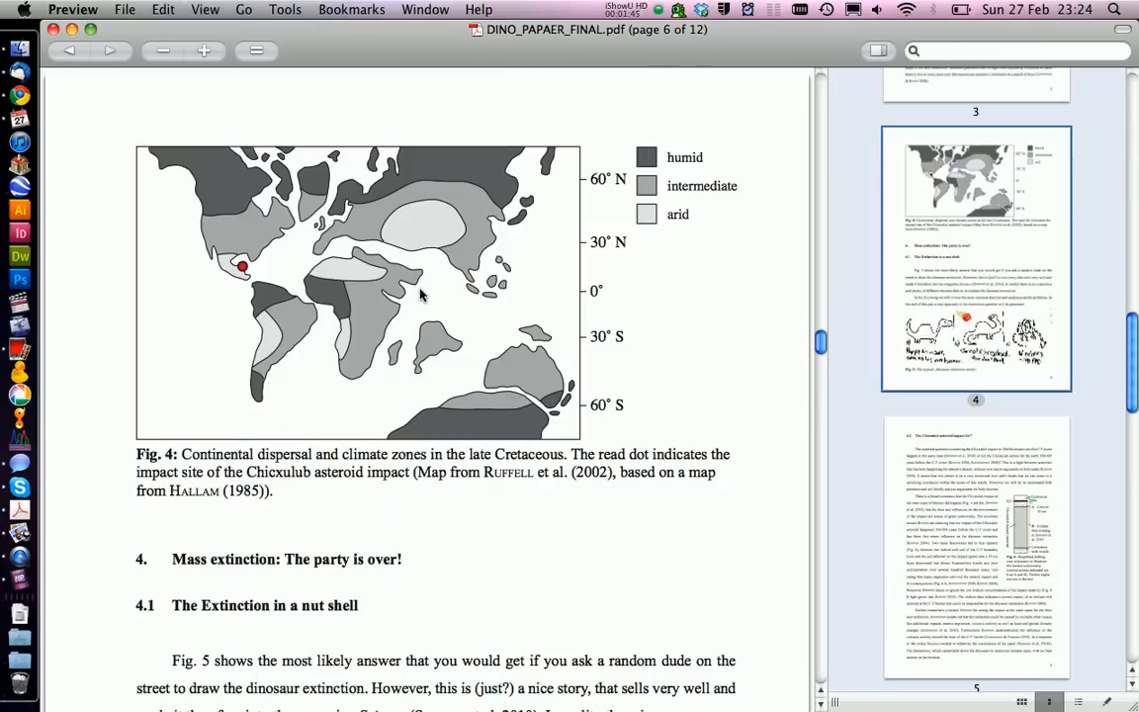
{"action": "mouse_move", "coordinate": [490, 331]}
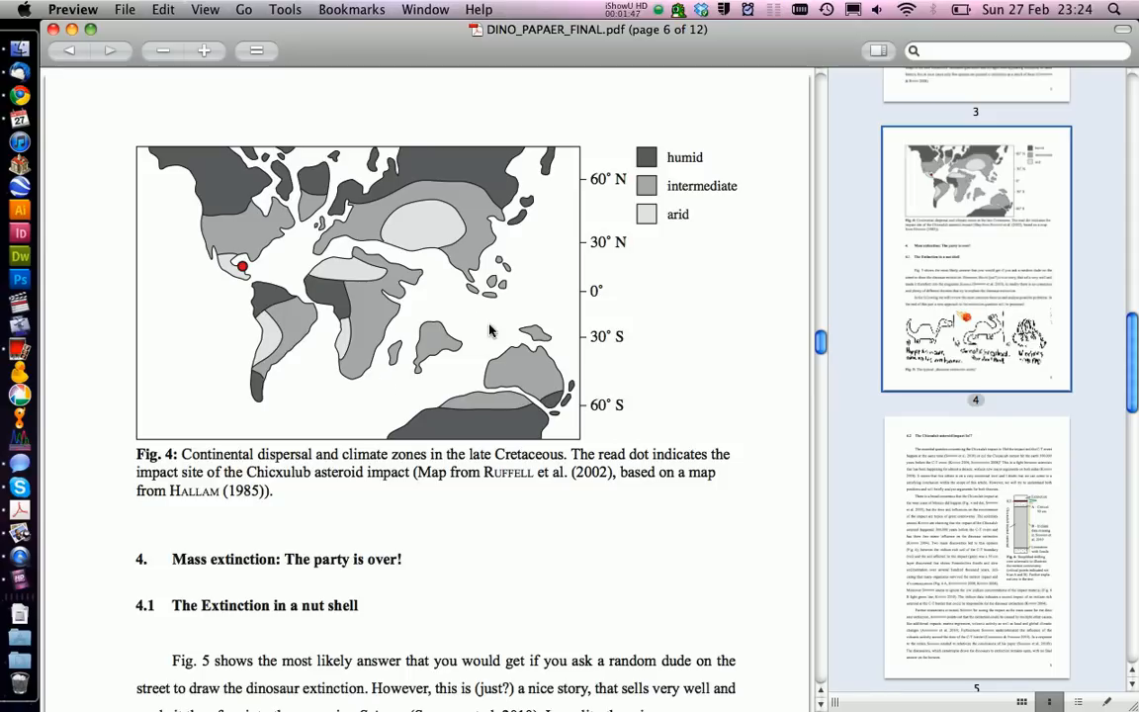
- Scroll further into the paper, reaching sections 4.3 and 4.4 on page 8
{"action": "scroll", "scroll_direction": "down", "scroll_amount": 3}
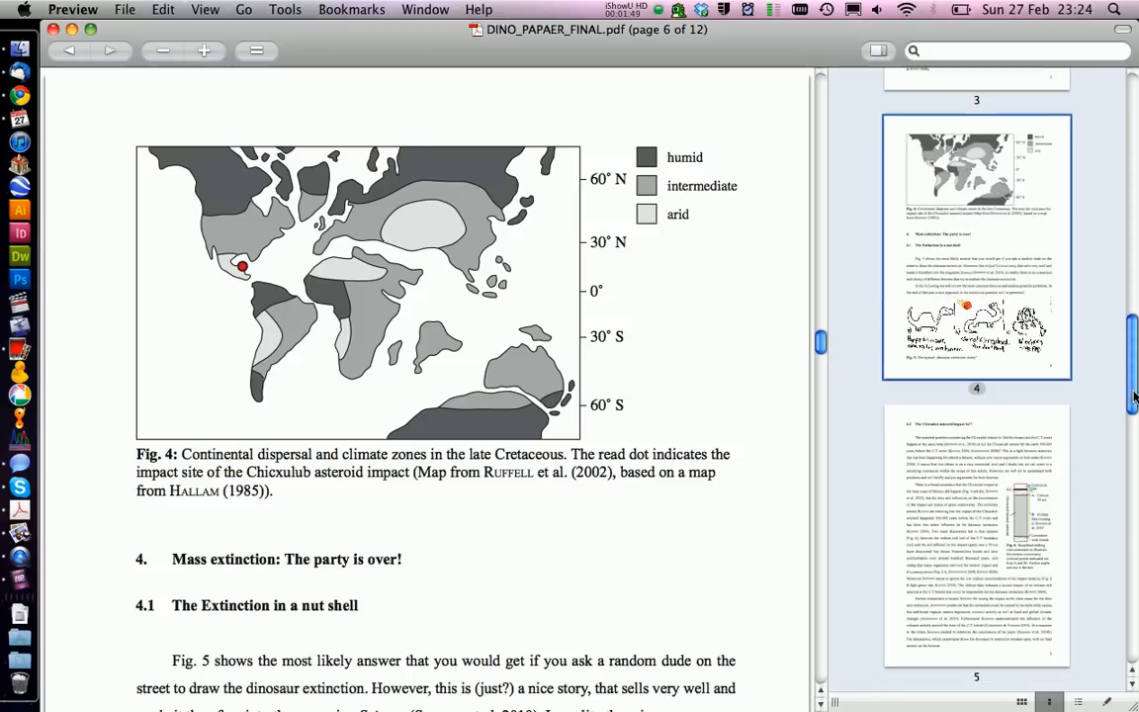
{"action": "scroll", "scroll_direction": "down", "scroll_amount": 3}
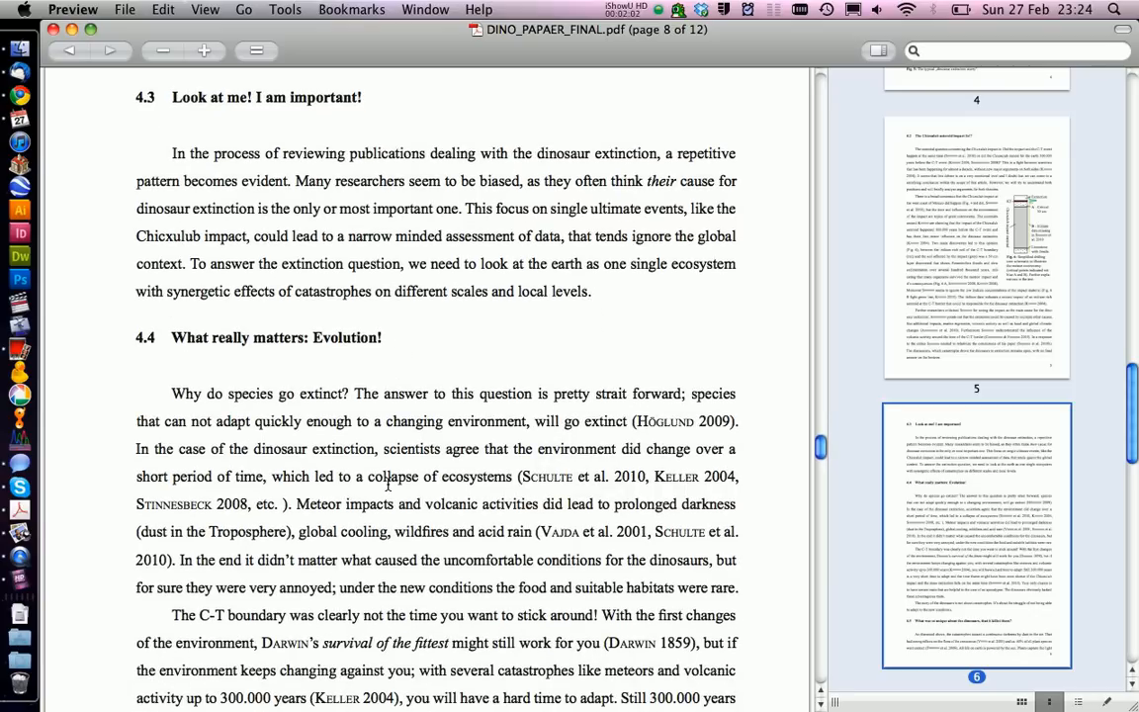
- Scroll past the Evolution section to the References on page 11
{"action": "scroll", "scroll_direction": "down", "scroll_amount": 3}
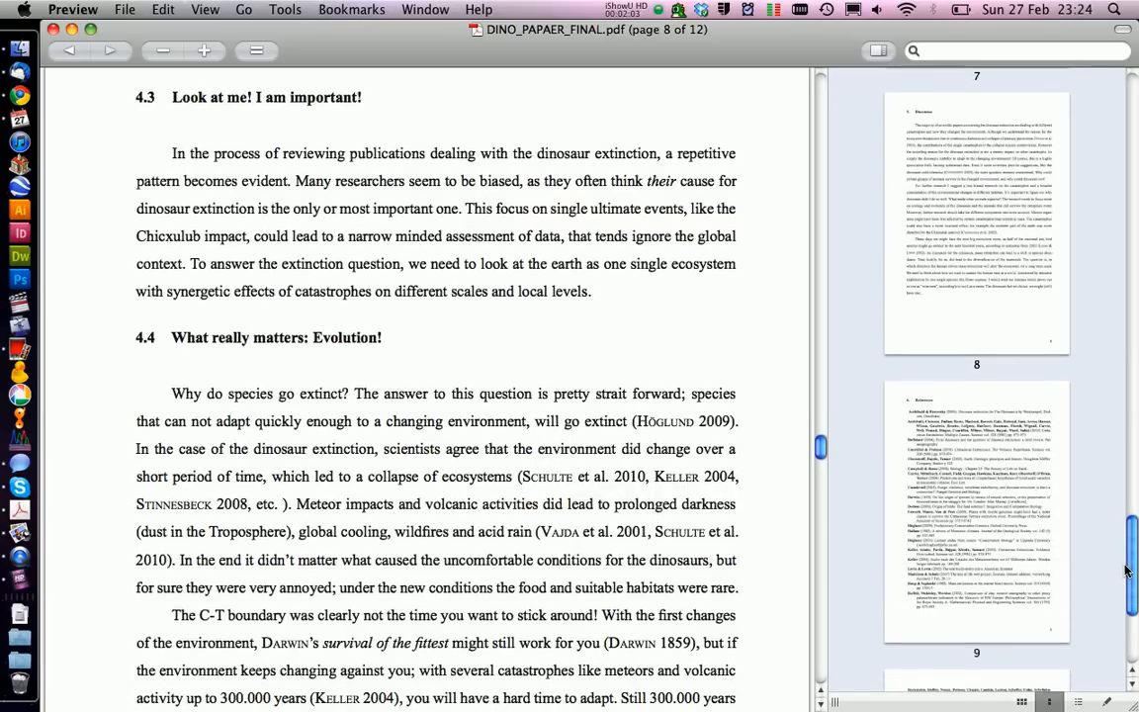
{"action": "scroll", "scroll_direction": "down", "scroll_amount": 3}
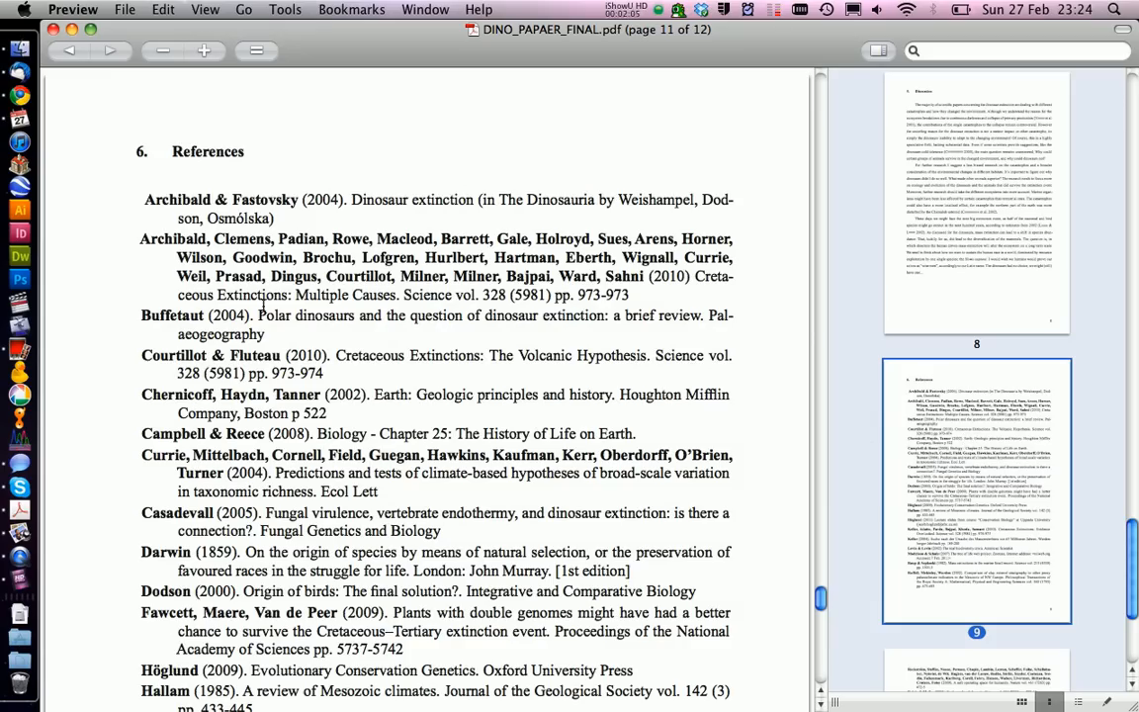